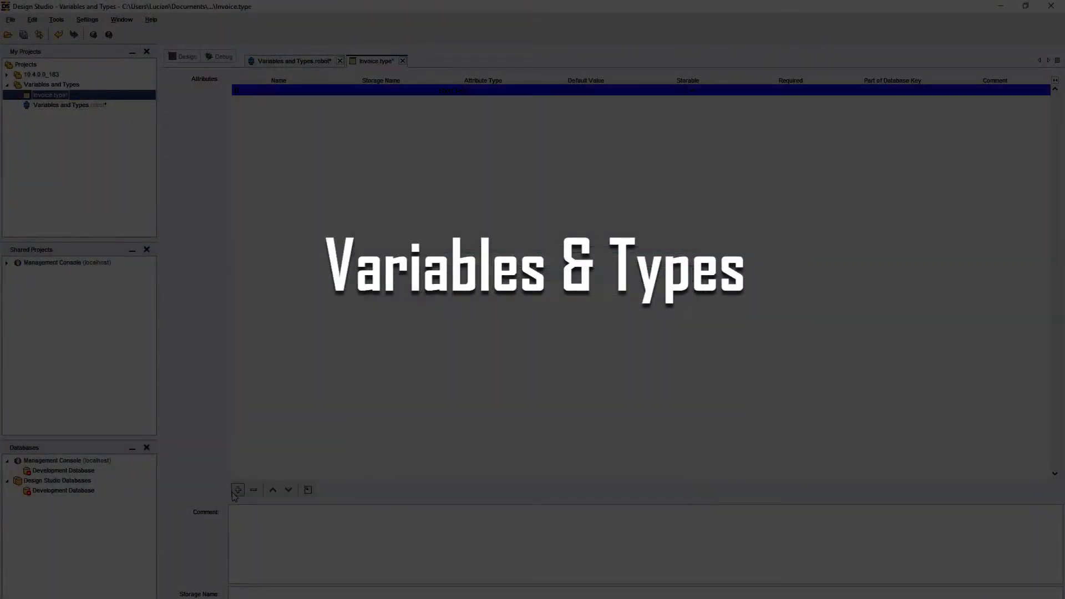
# Read through the User's Guide table of available attribute types
pyautogui.click(237, 489)
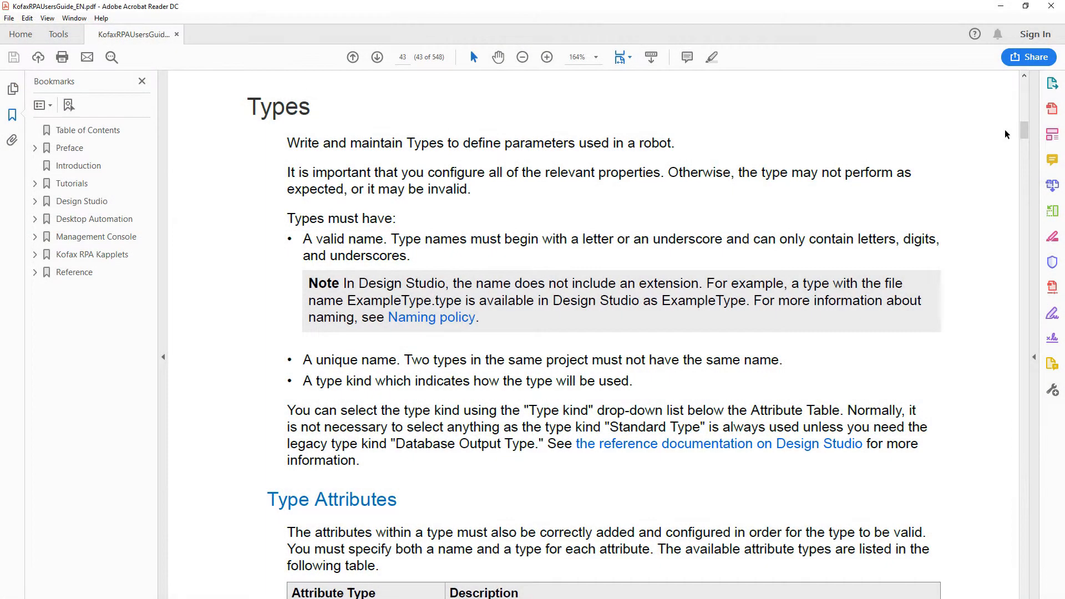
pyautogui.scroll(-3)
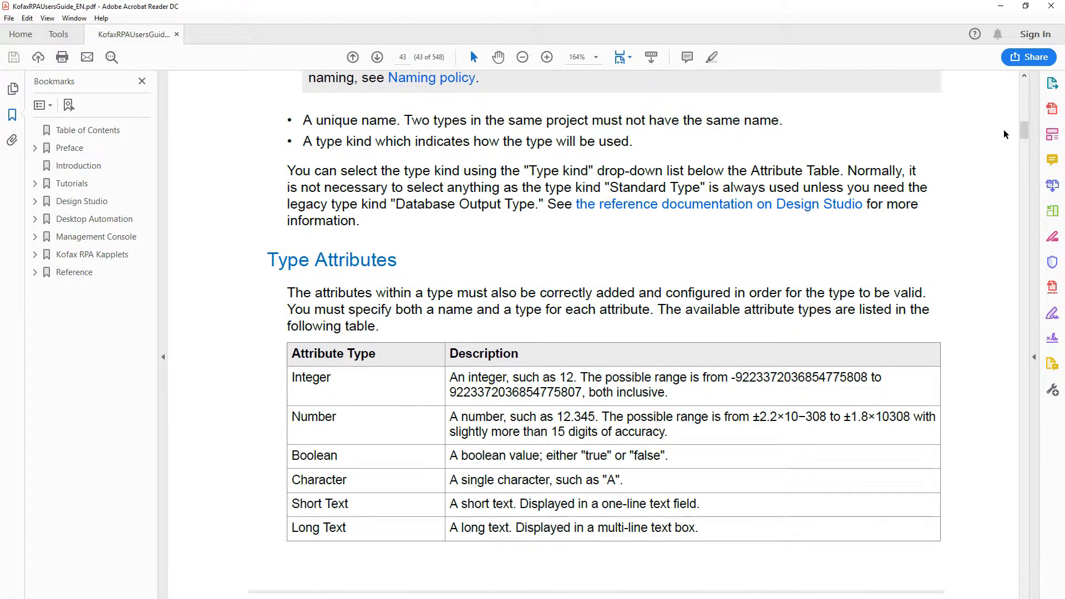
pyautogui.scroll(-3)
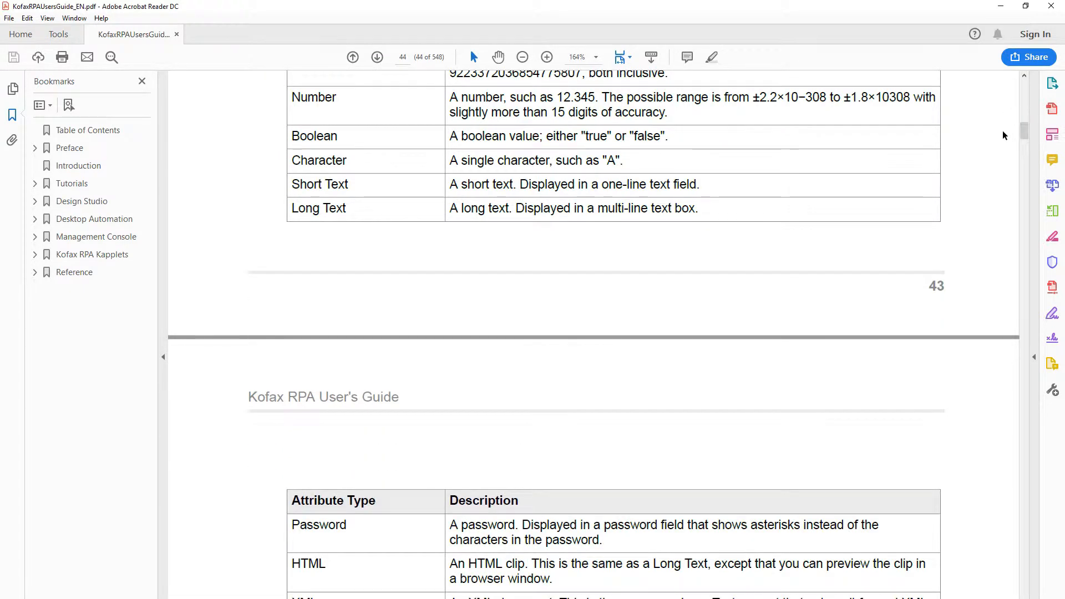
pyautogui.scroll(-3)
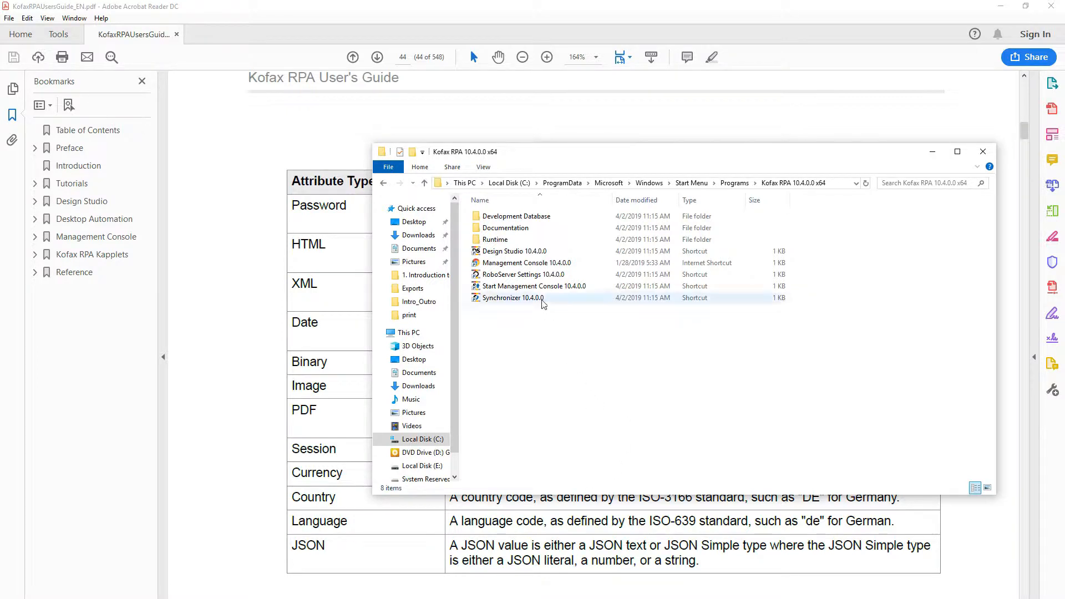
# Show the Kofax RPA Documentation folder with its guides in File Explorer
pyautogui.doubleClick(504, 228)
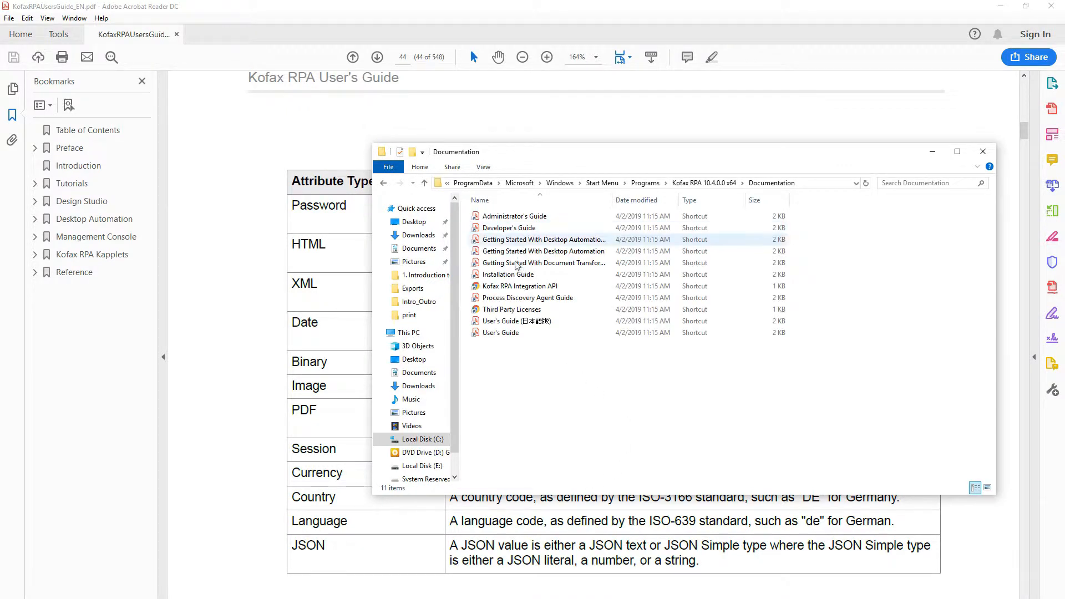
pyautogui.click(501, 332)
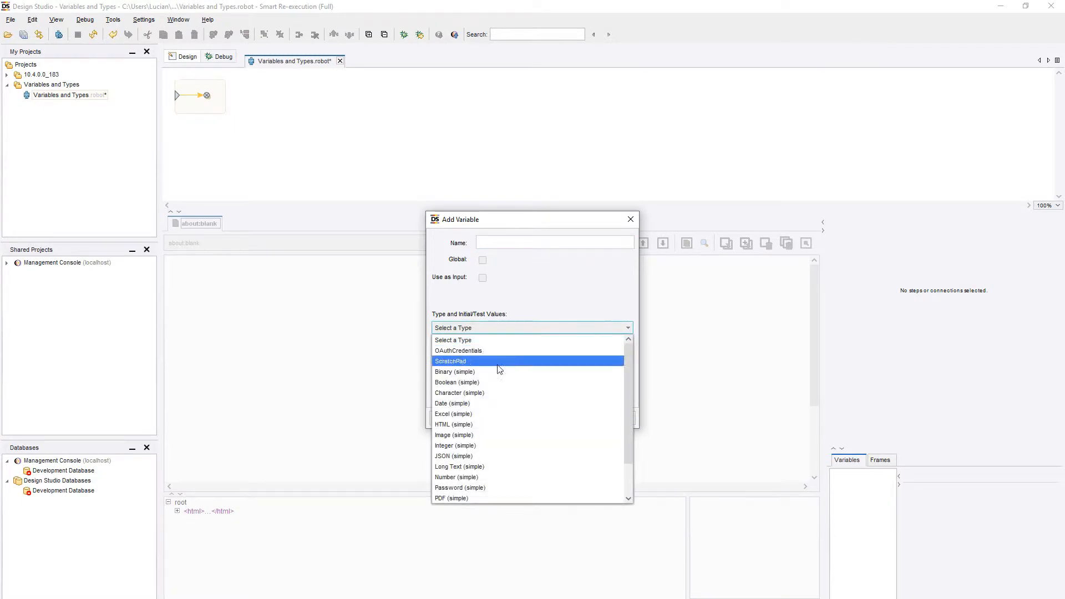
pyautogui.moveTo(509, 371)
pyautogui.write('S')
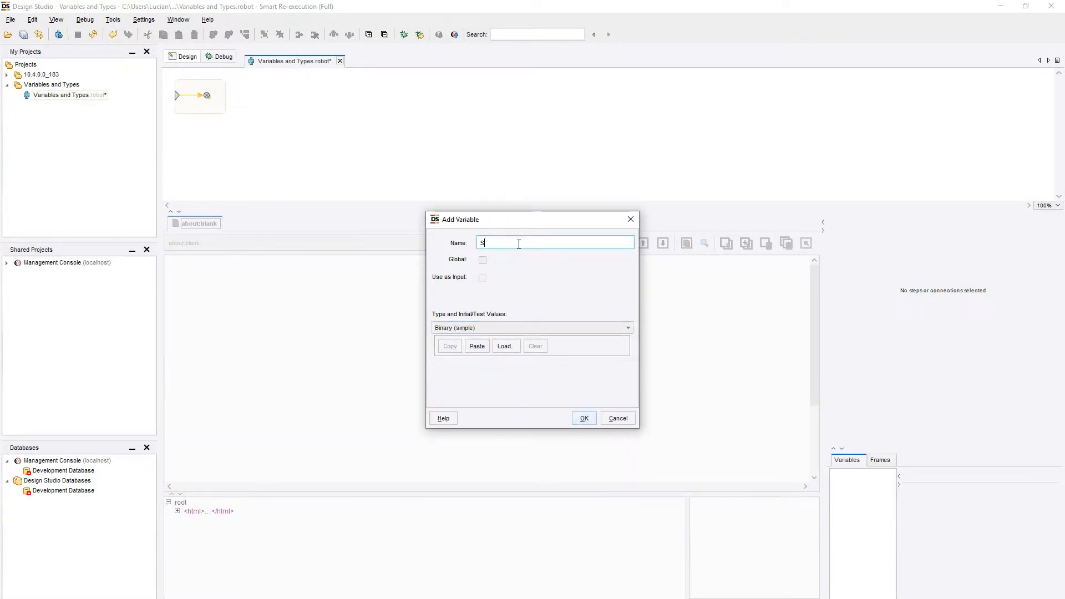
# Create the Binary (simple) variable named SimpleType in the robot's variable list
pyautogui.write('impleType')
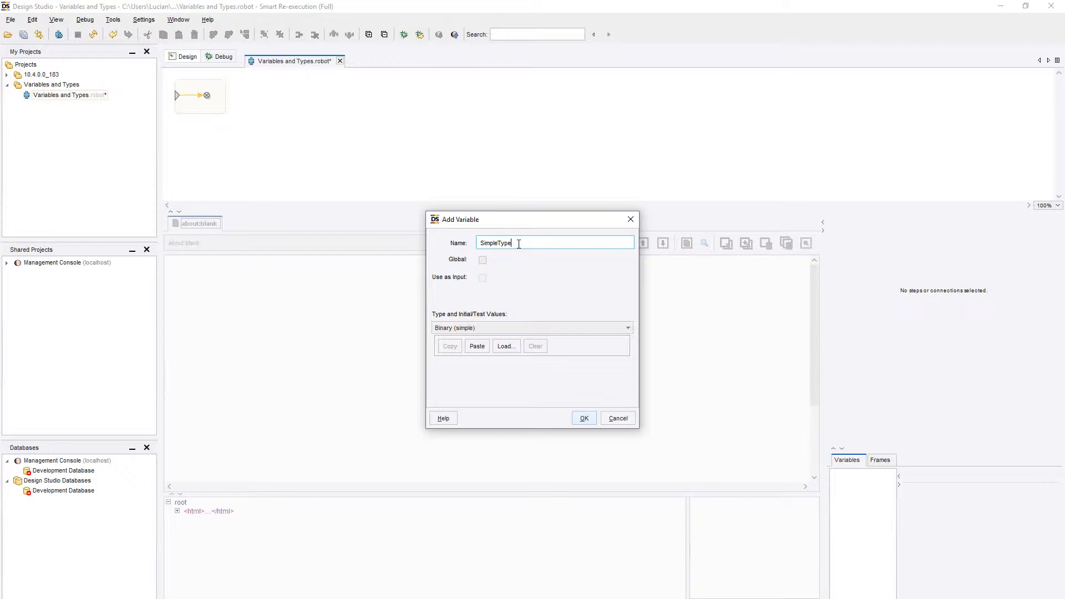
pyautogui.click(582, 418)
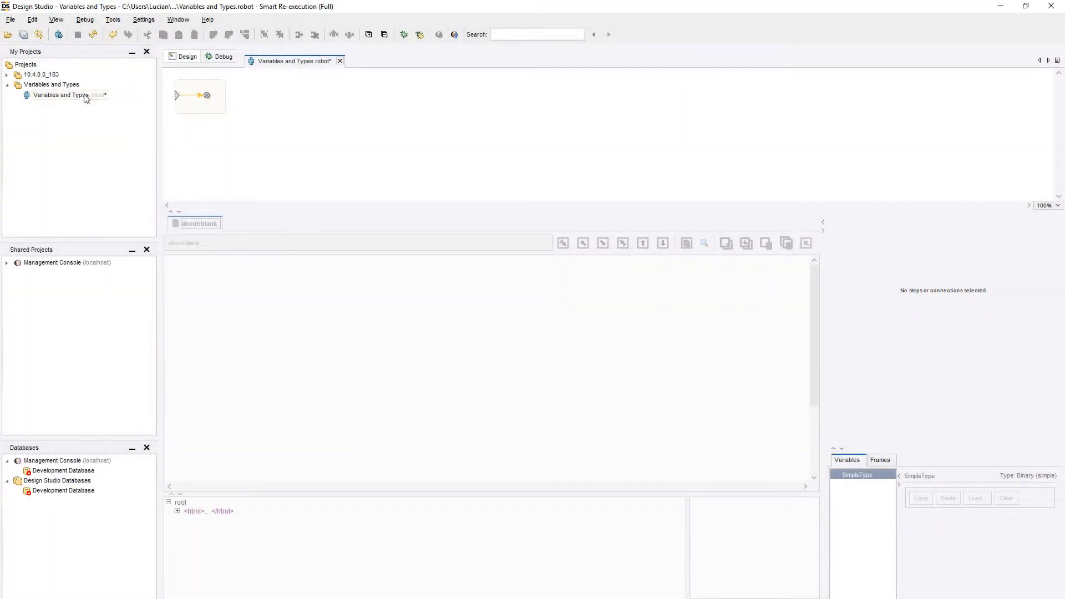
# Create a new type file named Invoice in the Variables and Types project
pyautogui.rightClick(51, 84)
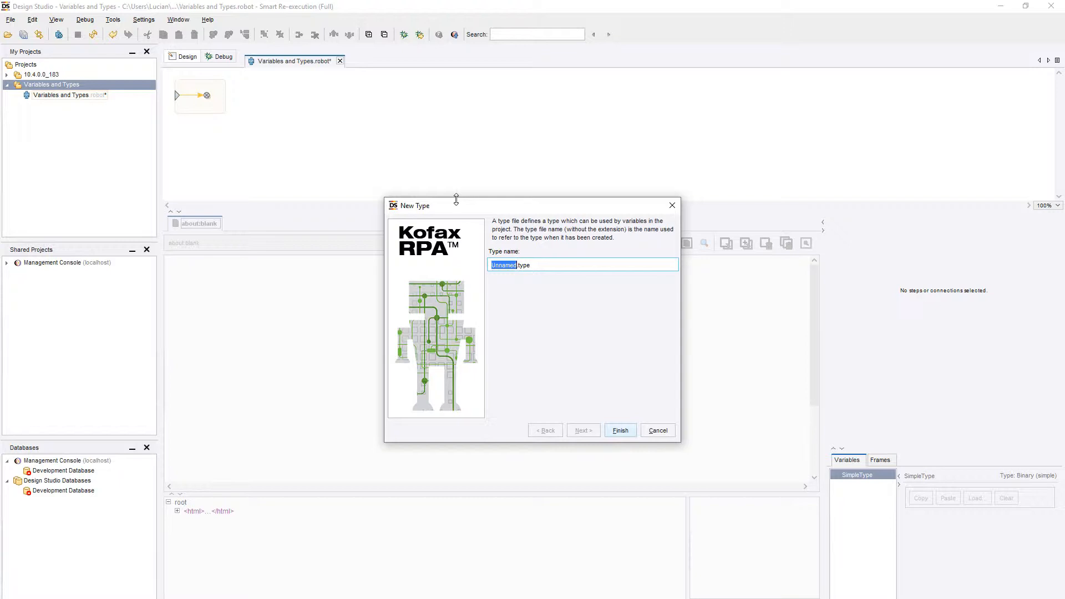
pyautogui.write('Invoice')
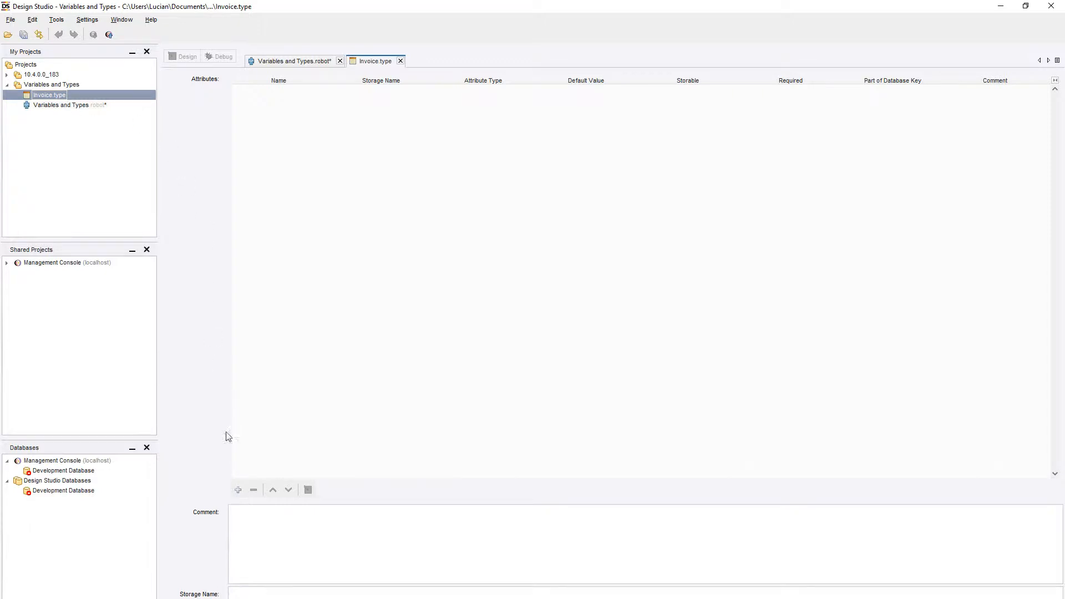
# Add the attributes ID (Short Text), Date (Date) and Amount (Integer) to the Invoice type
pyautogui.click(238, 489)
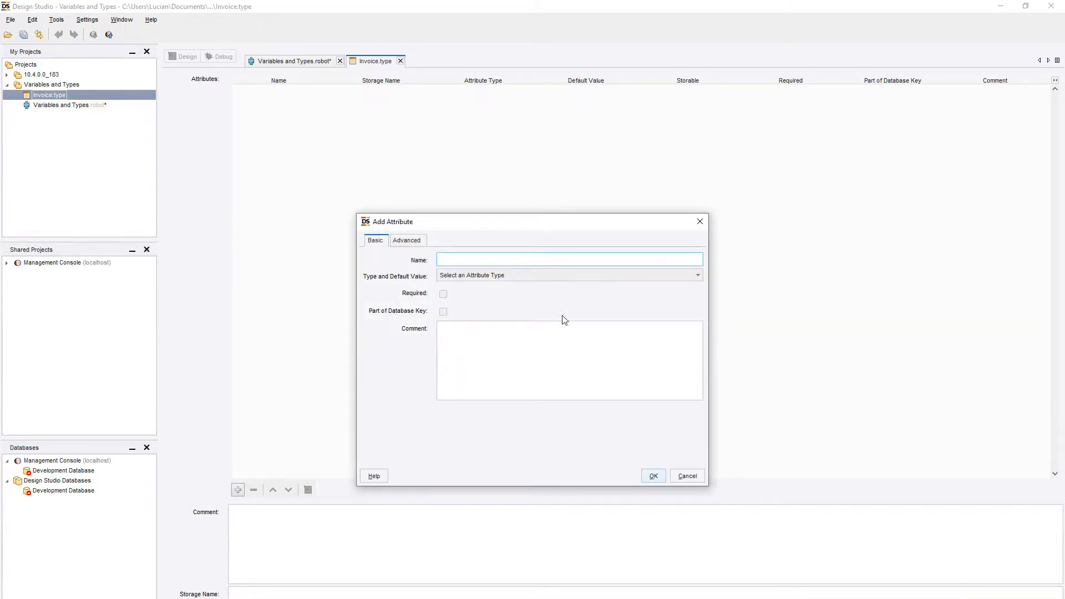
pyautogui.write('ID')
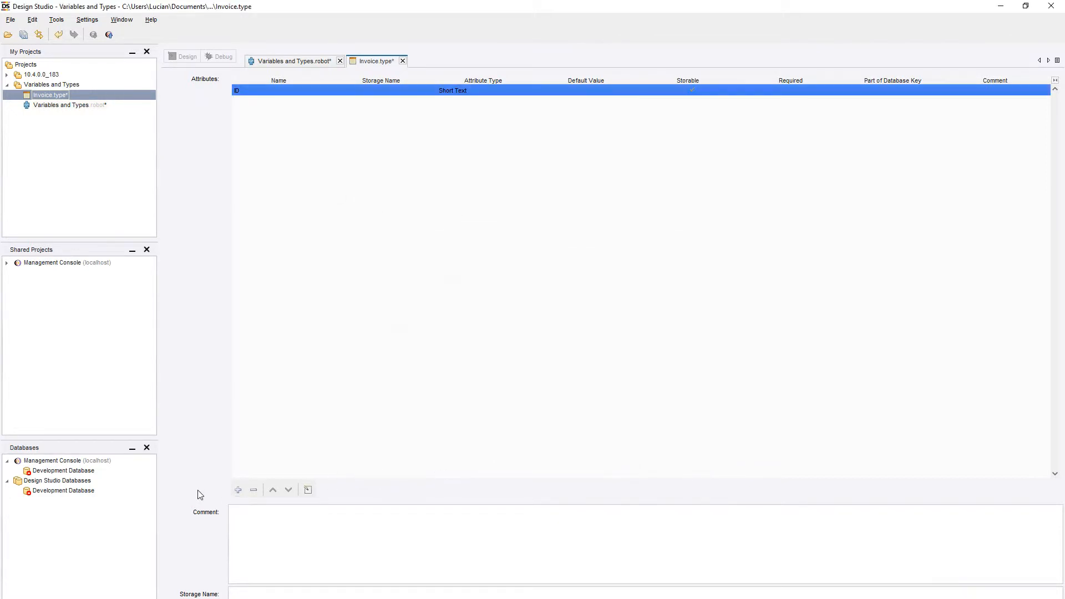
pyautogui.click(238, 489)
pyautogui.write('Amount')
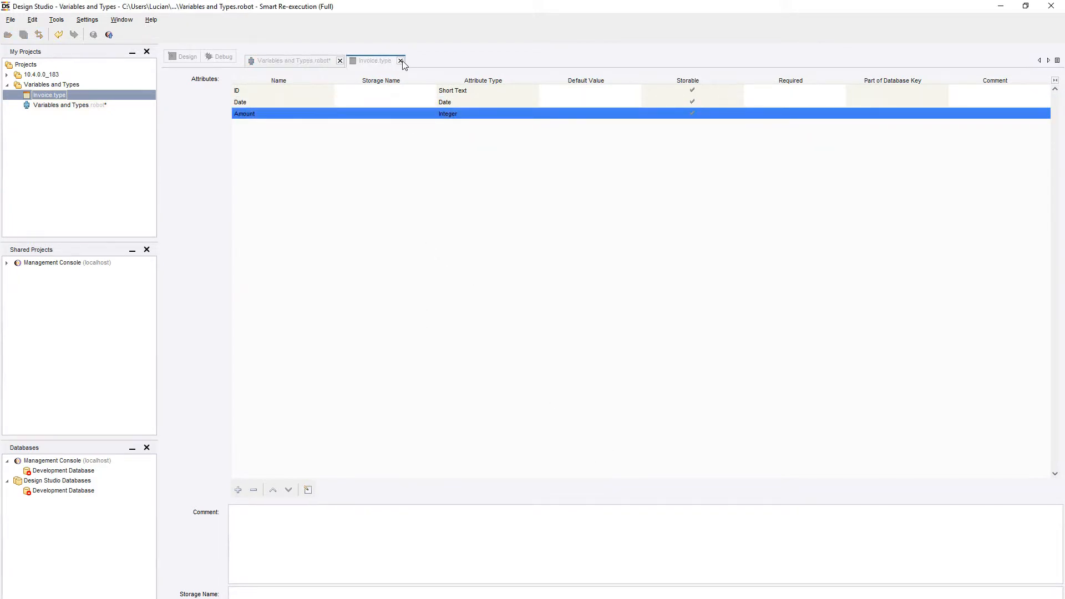
# Create a robot variable named Invoice of type Invoice with ID, Date and Amount fields
pyautogui.click(400, 60)
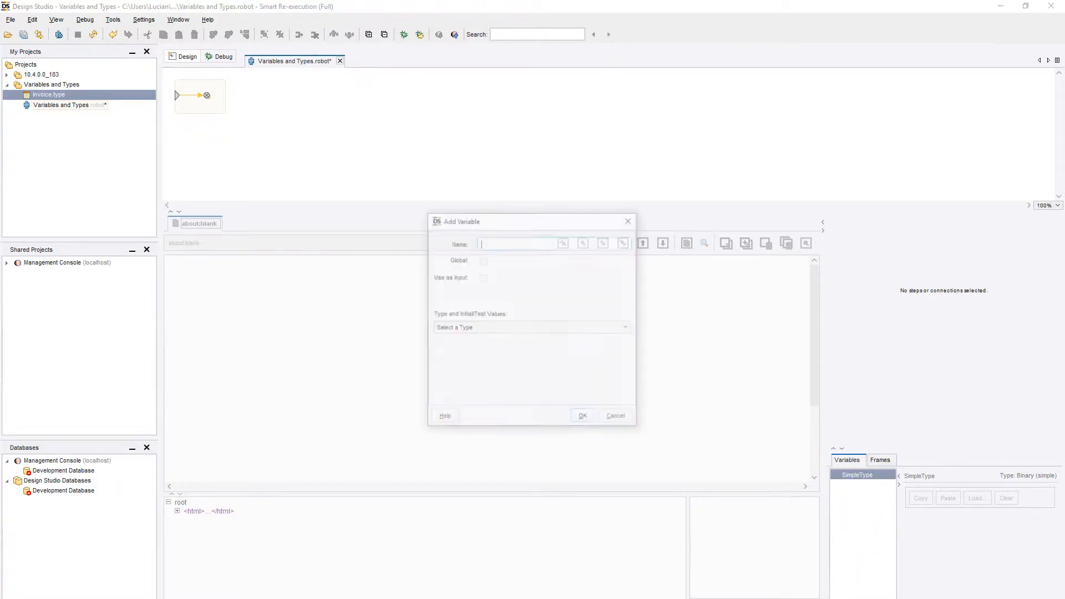
pyautogui.click(531, 327)
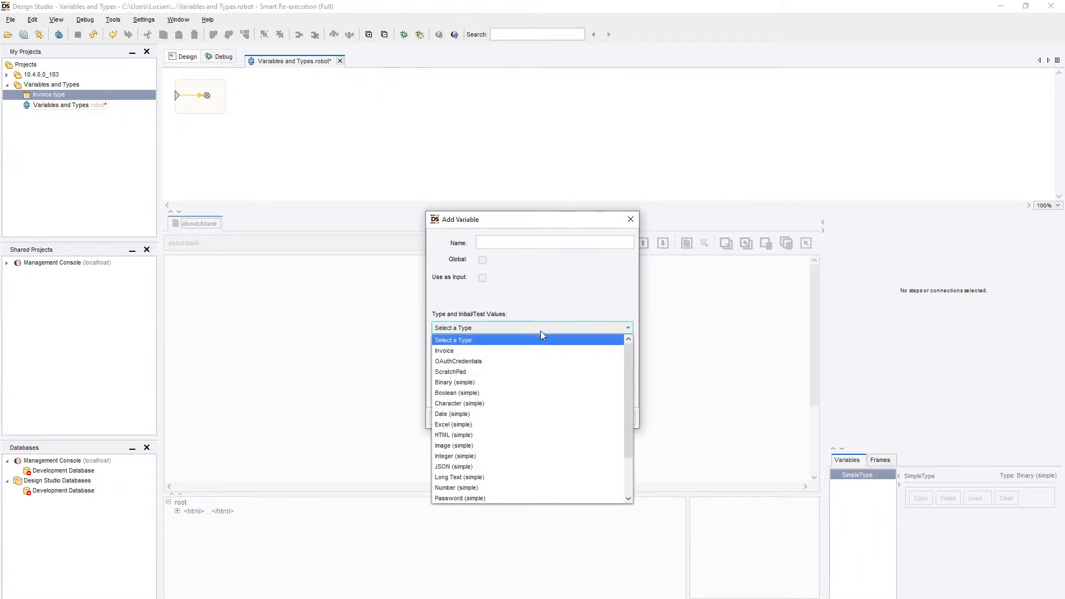
pyautogui.click(443, 351)
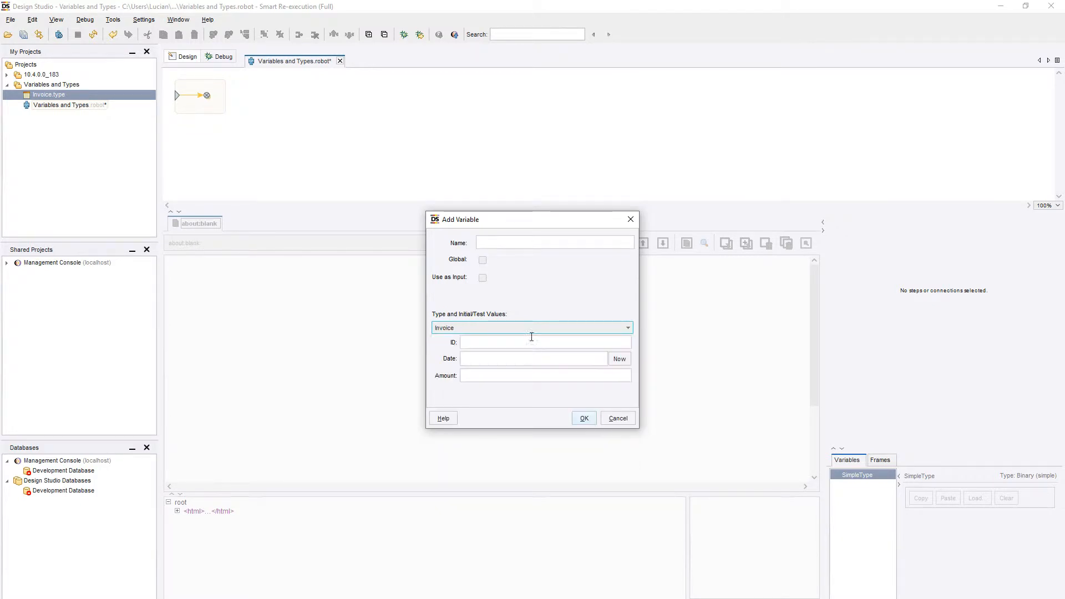
pyautogui.click(555, 243)
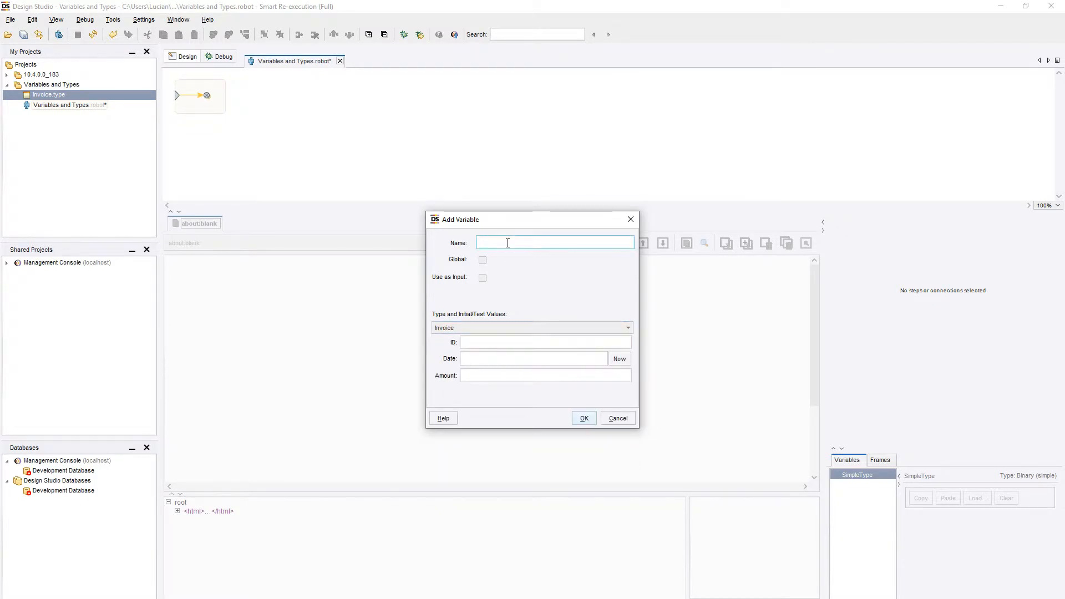
pyautogui.write('Invoice')
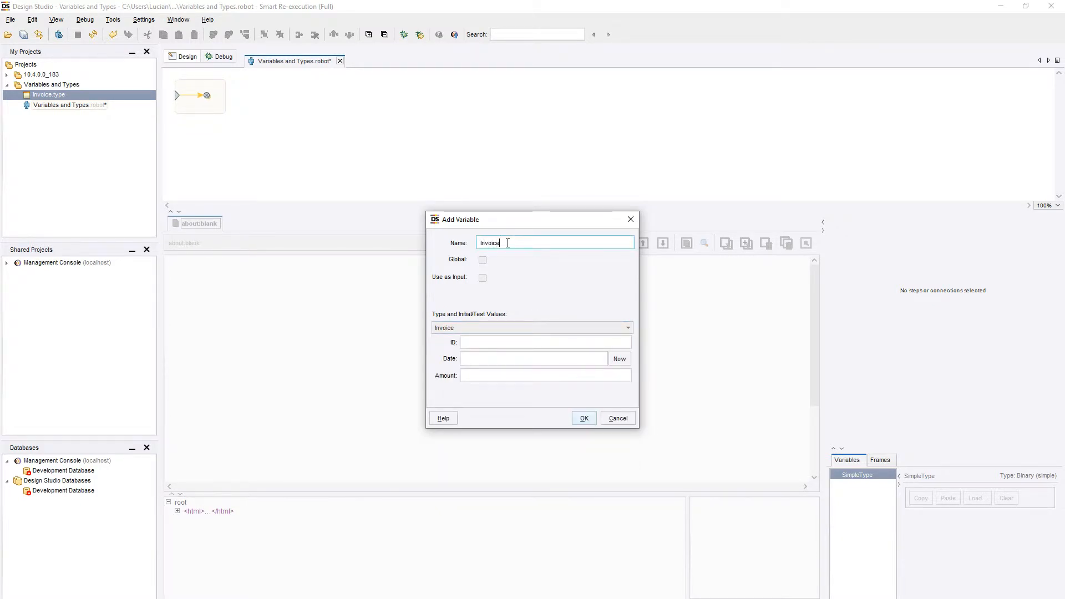
pyautogui.click(582, 418)
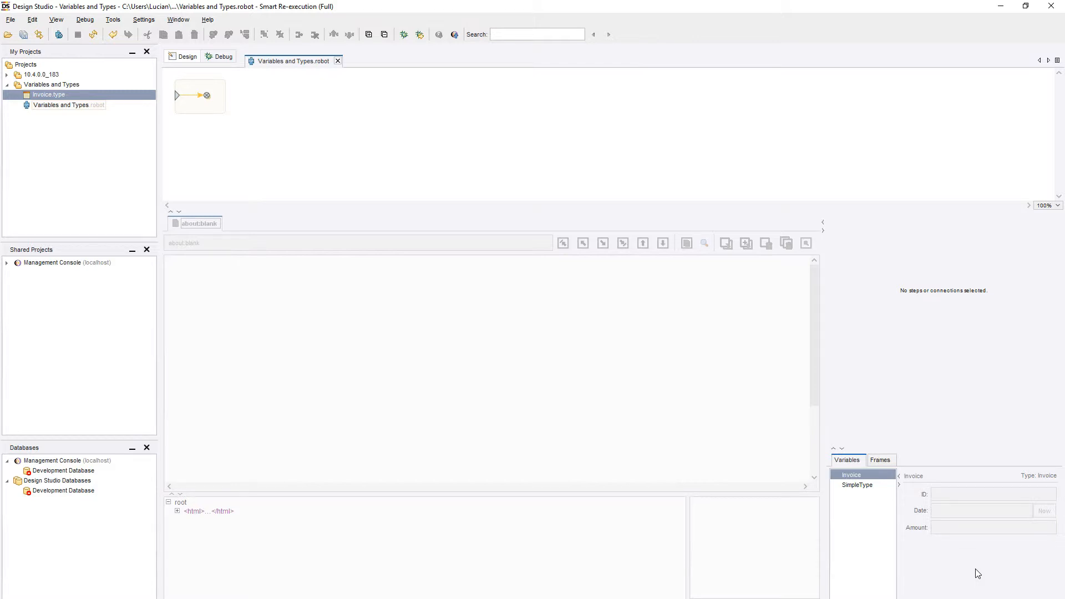
pyautogui.moveTo(427, 204)
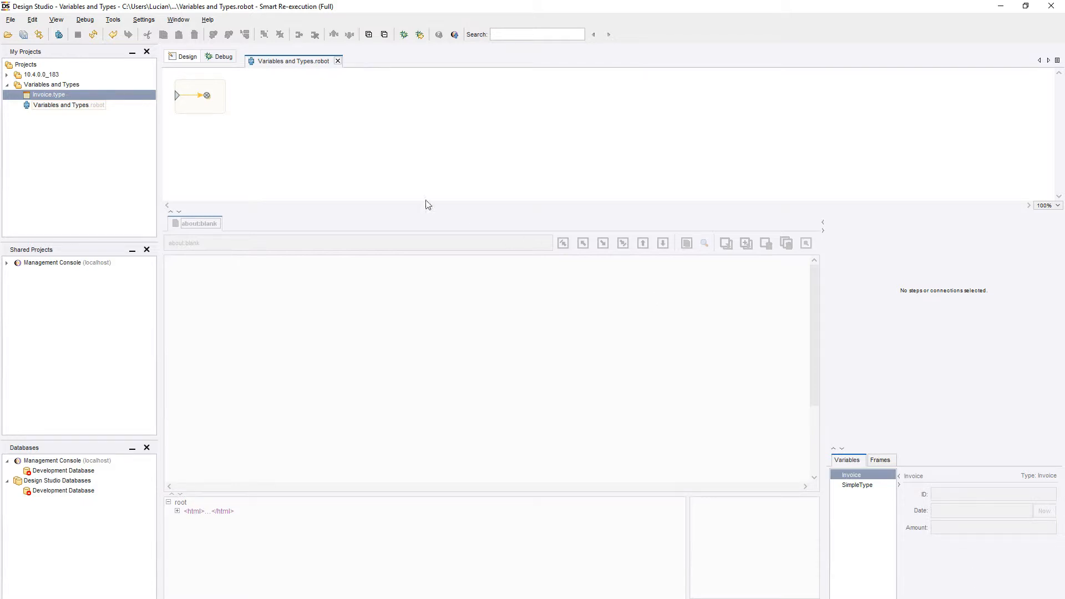
# Insert an Assign Variable step setting Invoice.ID to INV1 and run to the end step
pyautogui.rightClick(199, 95)
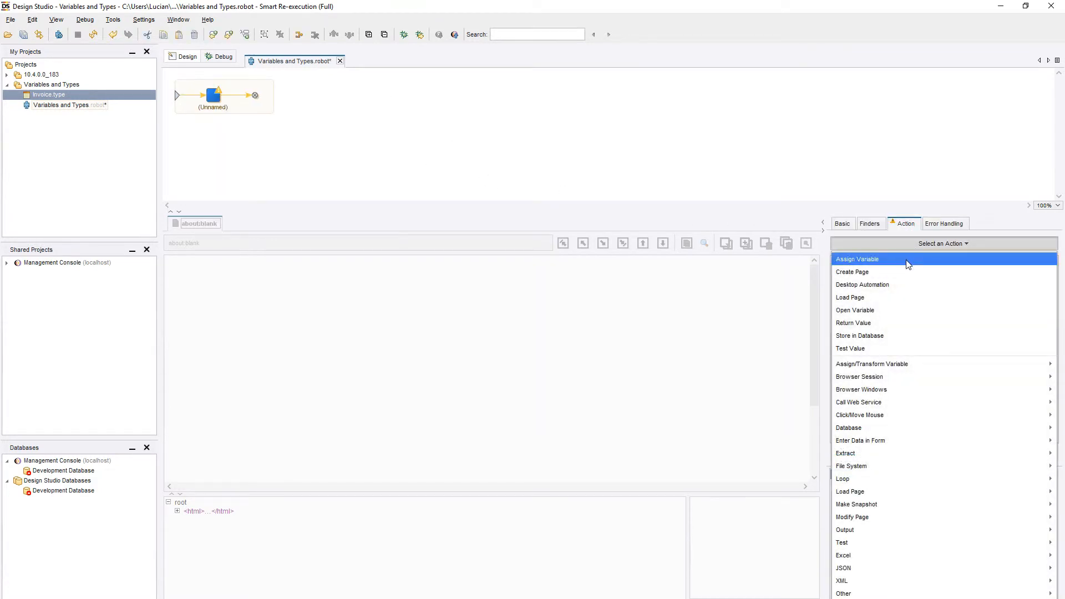
pyautogui.click(857, 258)
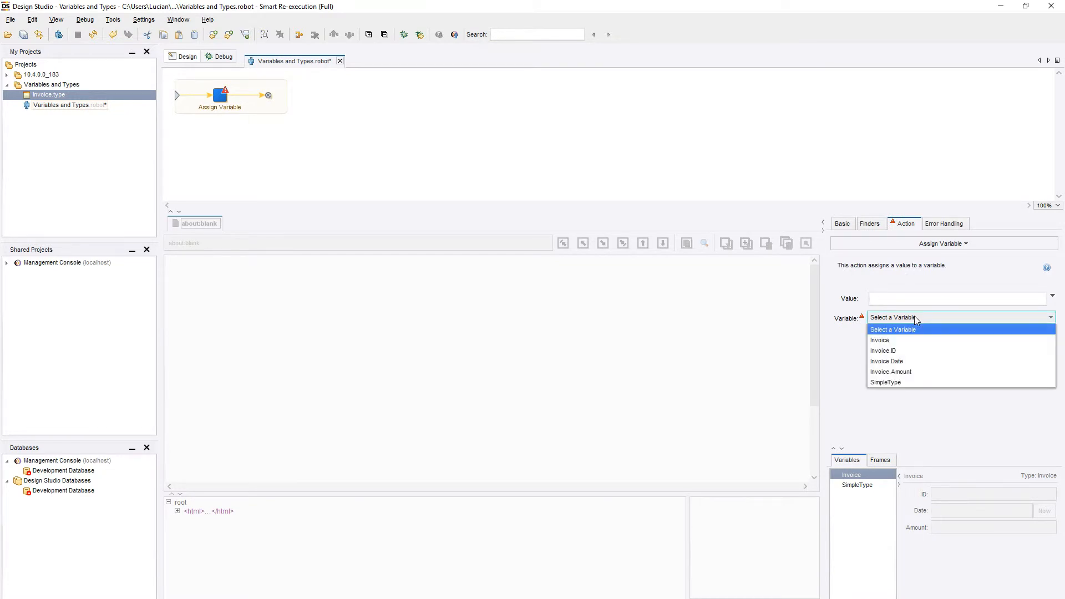
pyautogui.moveTo(925, 351)
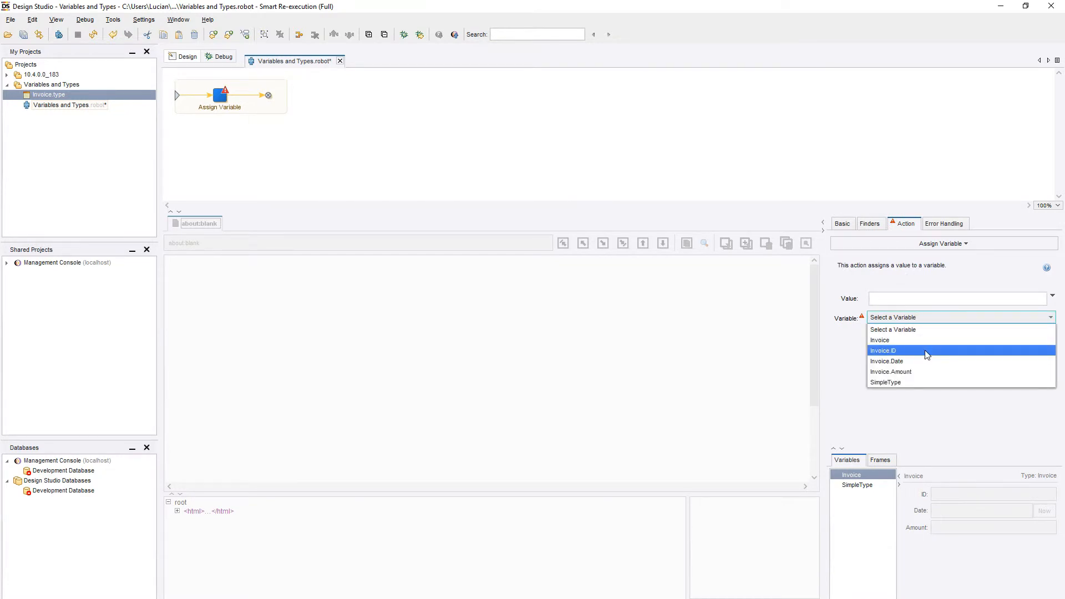
pyautogui.click(884, 350)
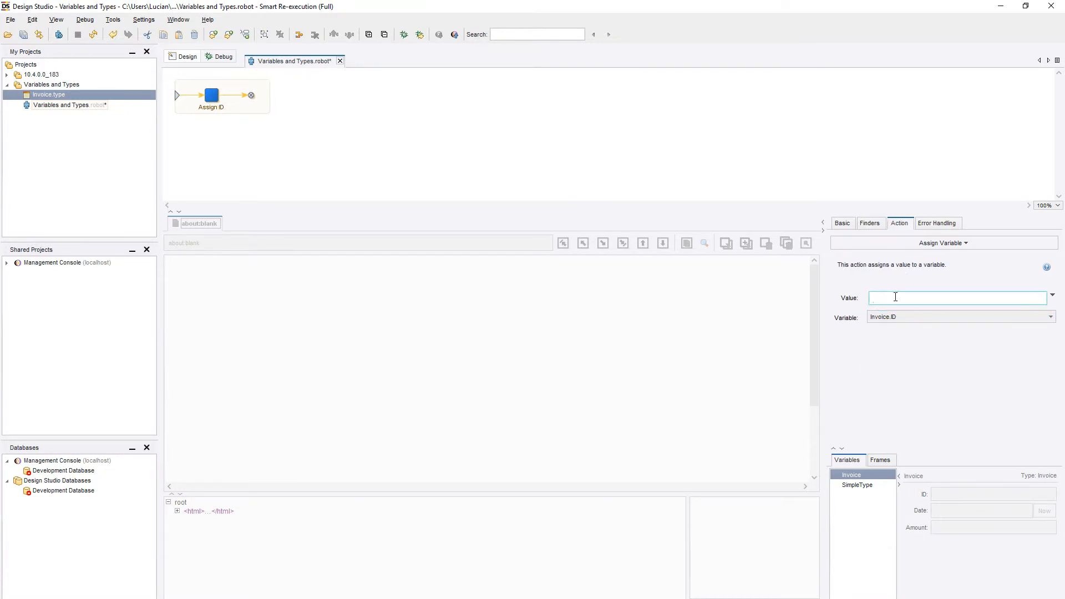
pyautogui.write('INV1')
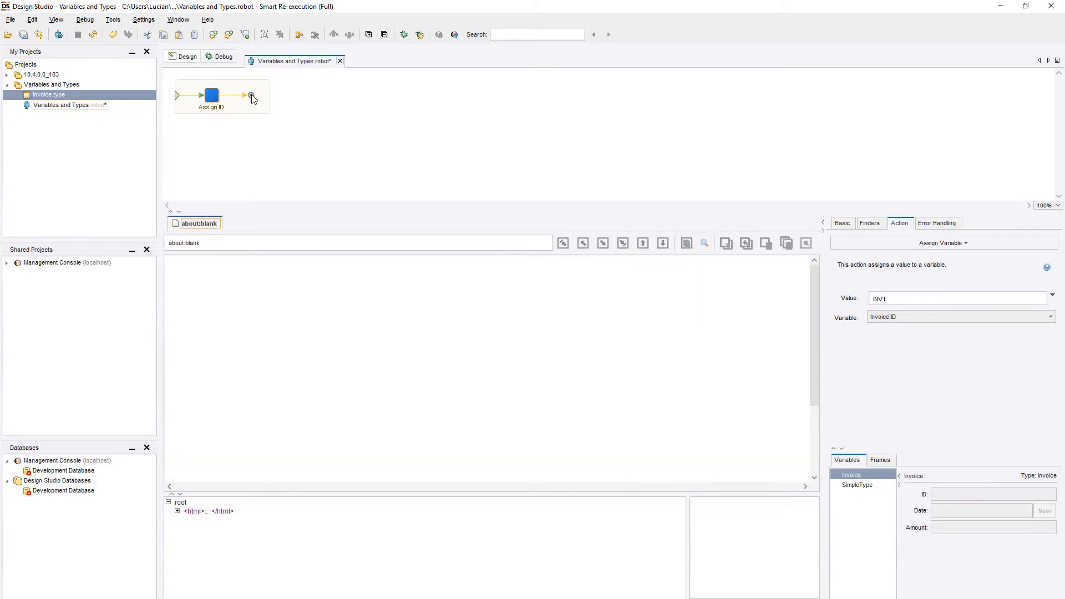
pyautogui.click(249, 95)
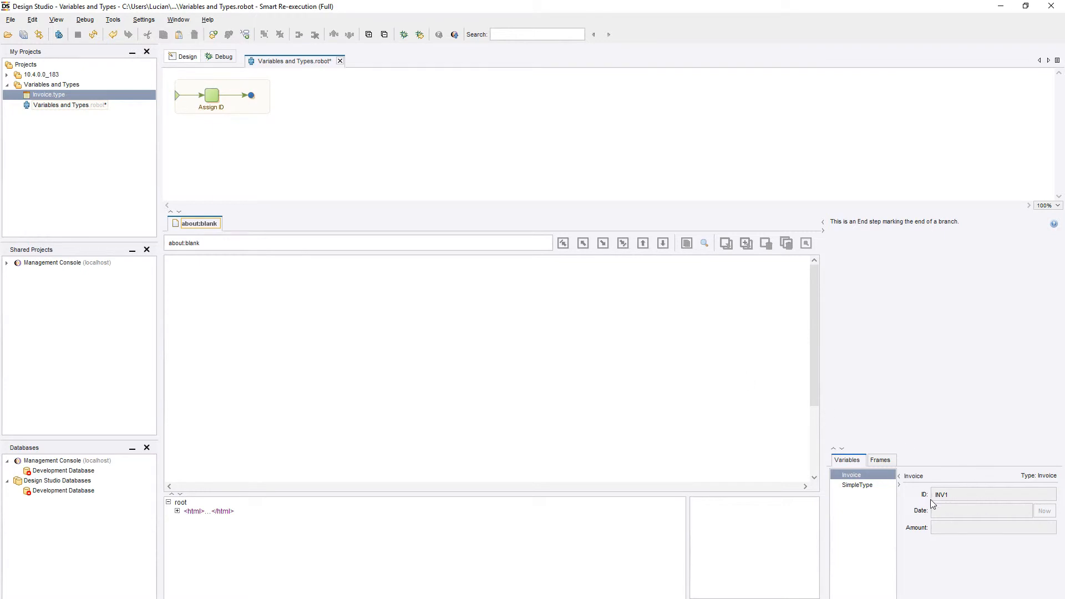
pyautogui.moveTo(211, 96)
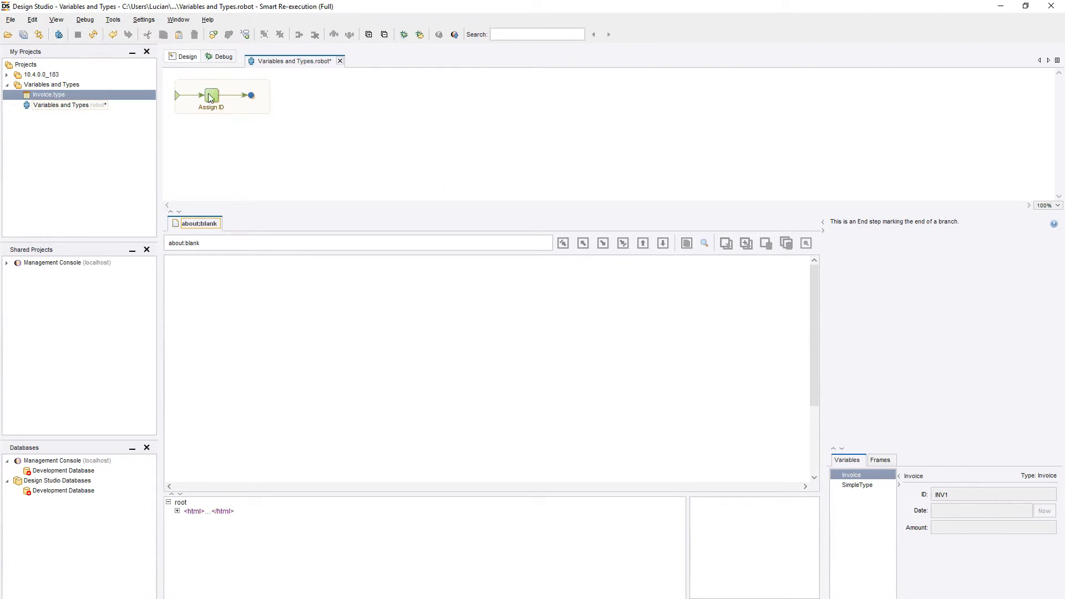
# Duplicate Assign ID into a second branch with Value INV2 and run both branch ends
pyautogui.click(211, 96)
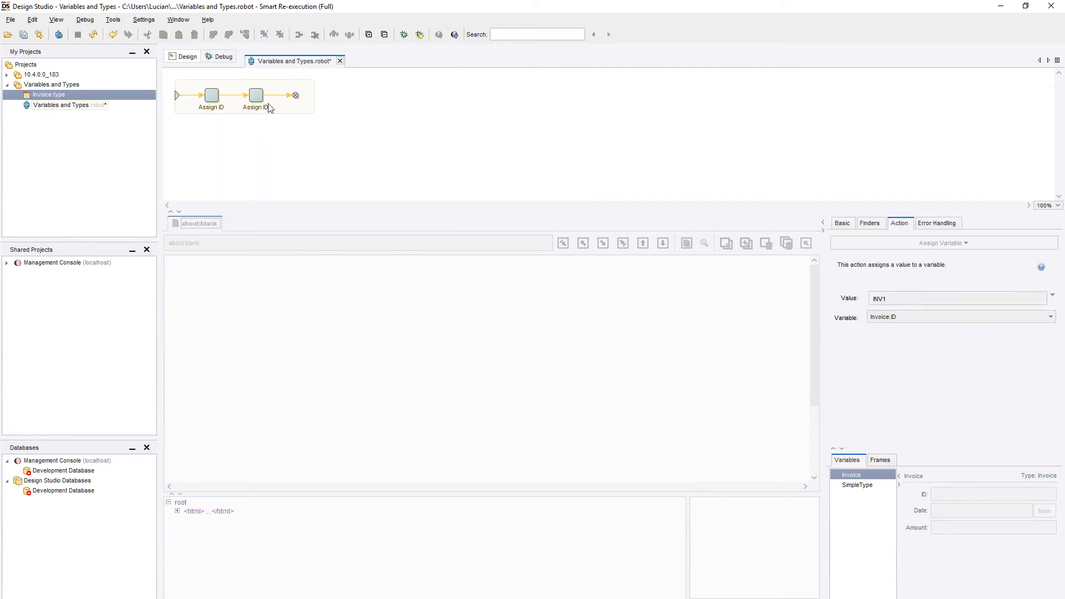
pyautogui.click(255, 95)
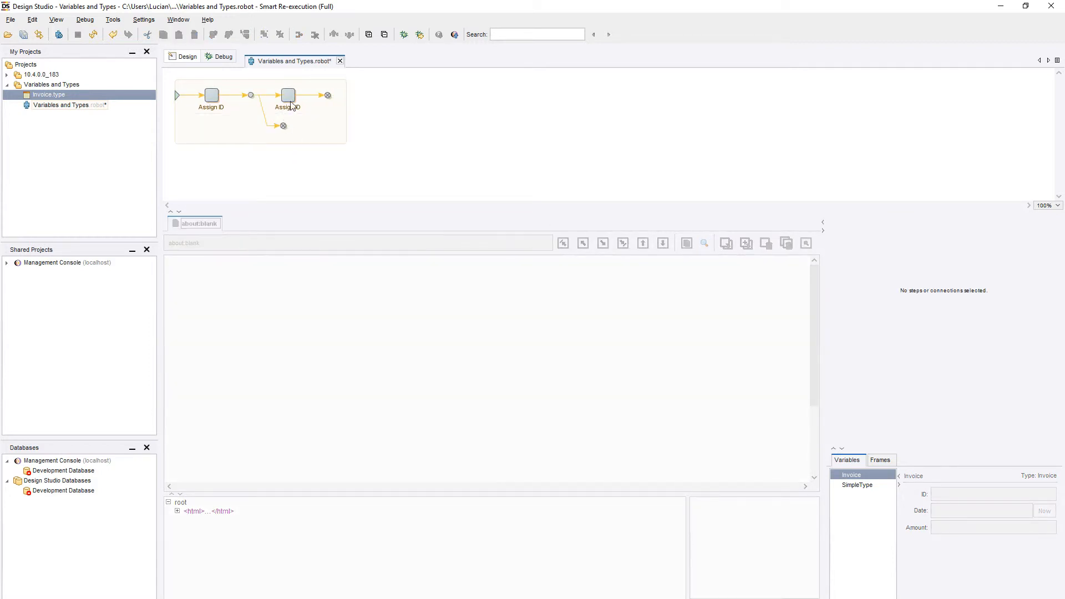
pyautogui.click(287, 96)
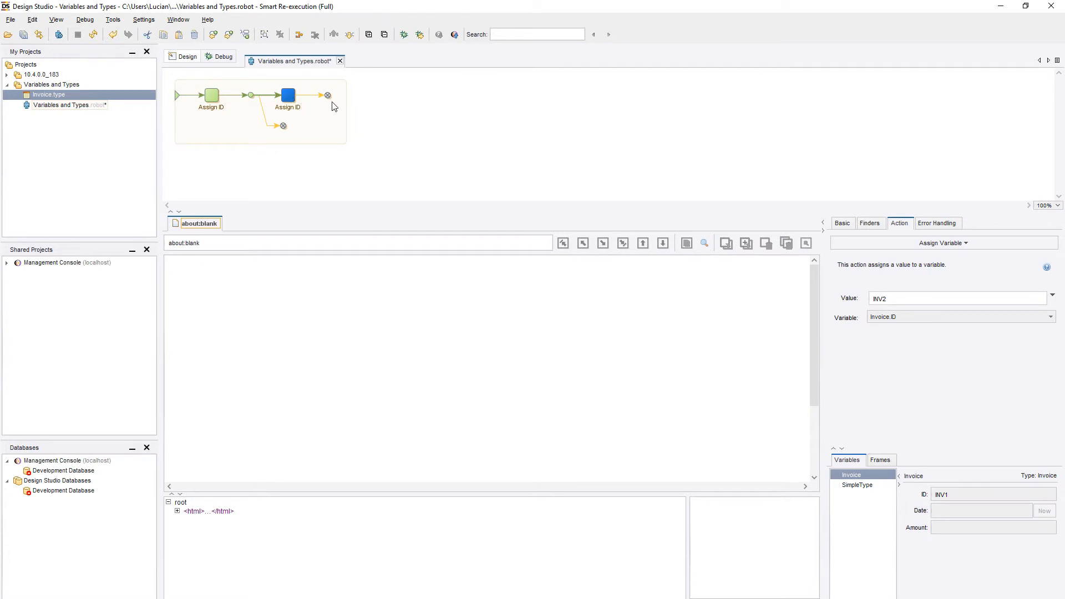
pyautogui.click(326, 95)
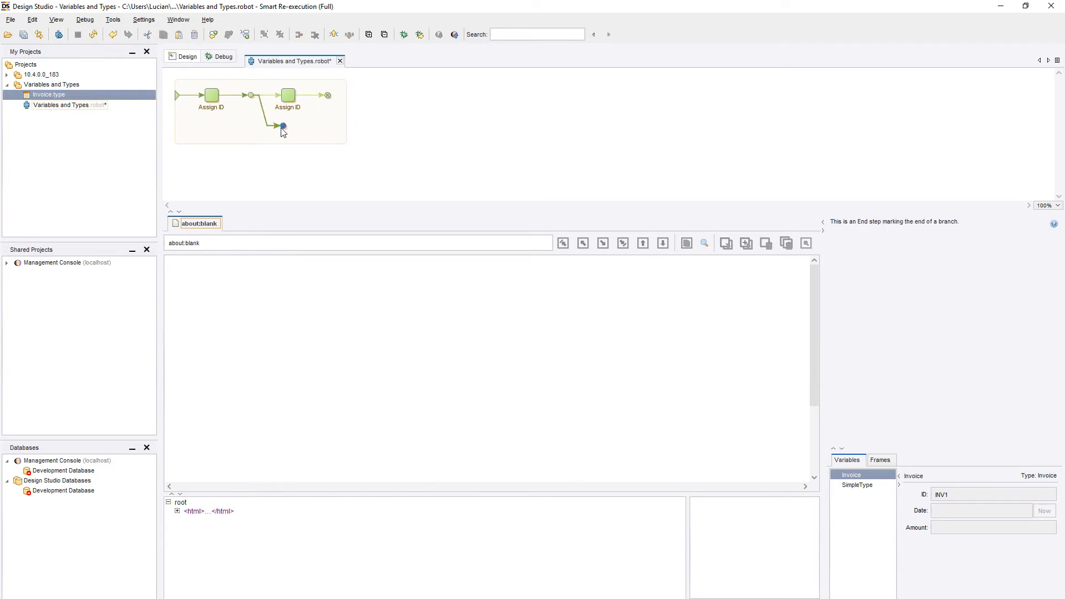
pyautogui.doubleClick(851, 475)
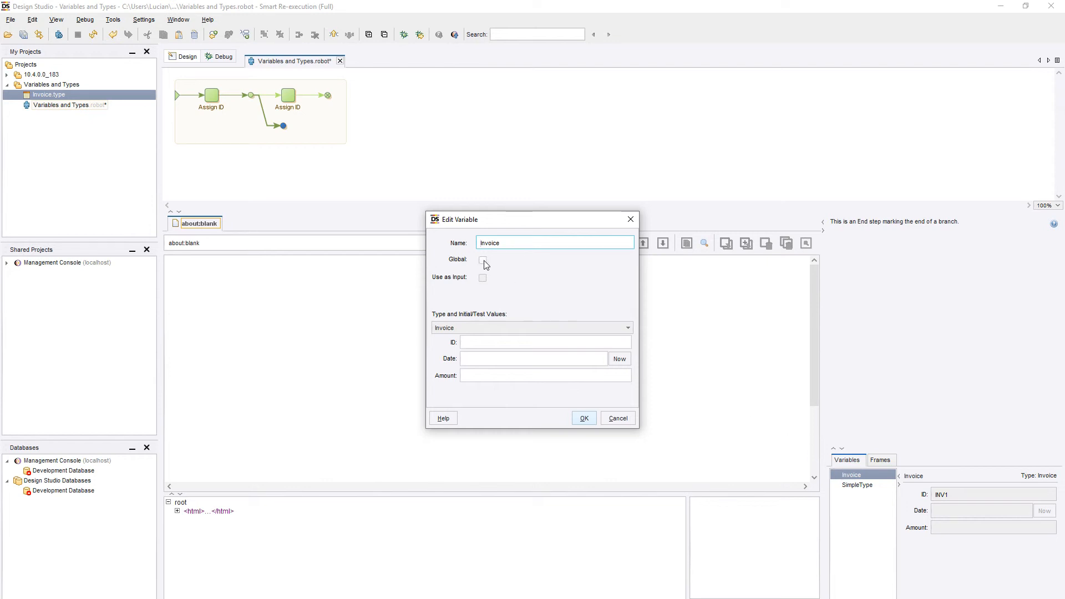
# Tick Global on the Invoice variable so ID keeps INV2 across branches
pyautogui.click(482, 260)
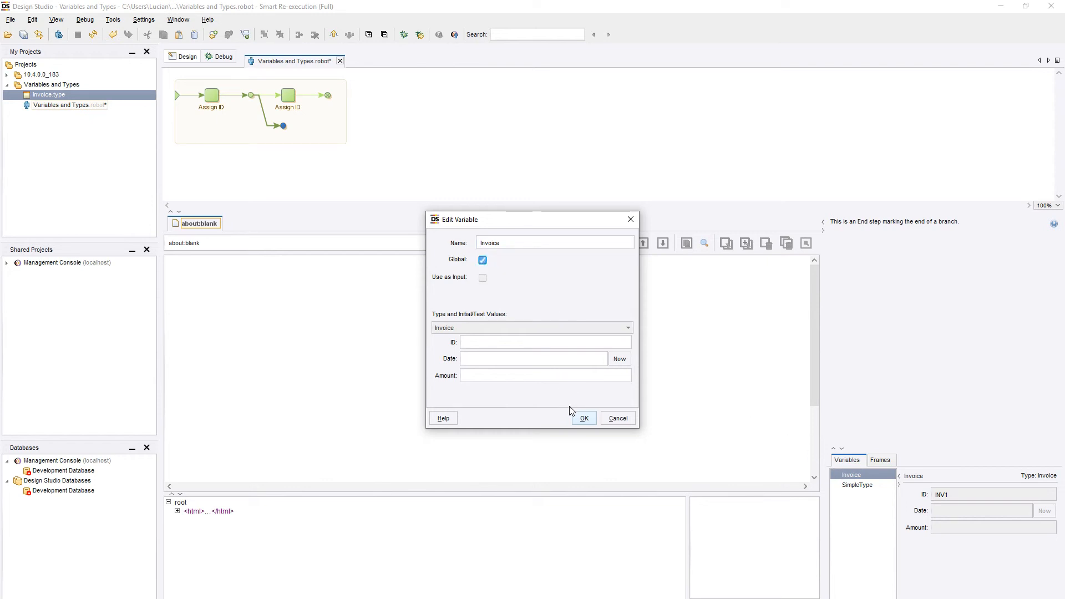
pyautogui.click(583, 418)
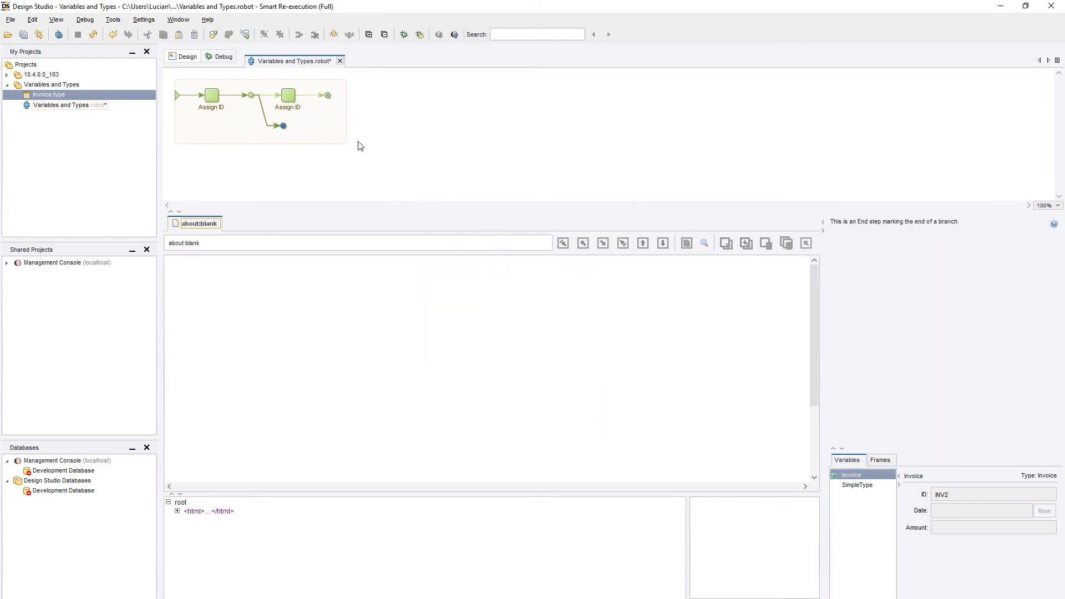
pyautogui.moveTo(421, 155)
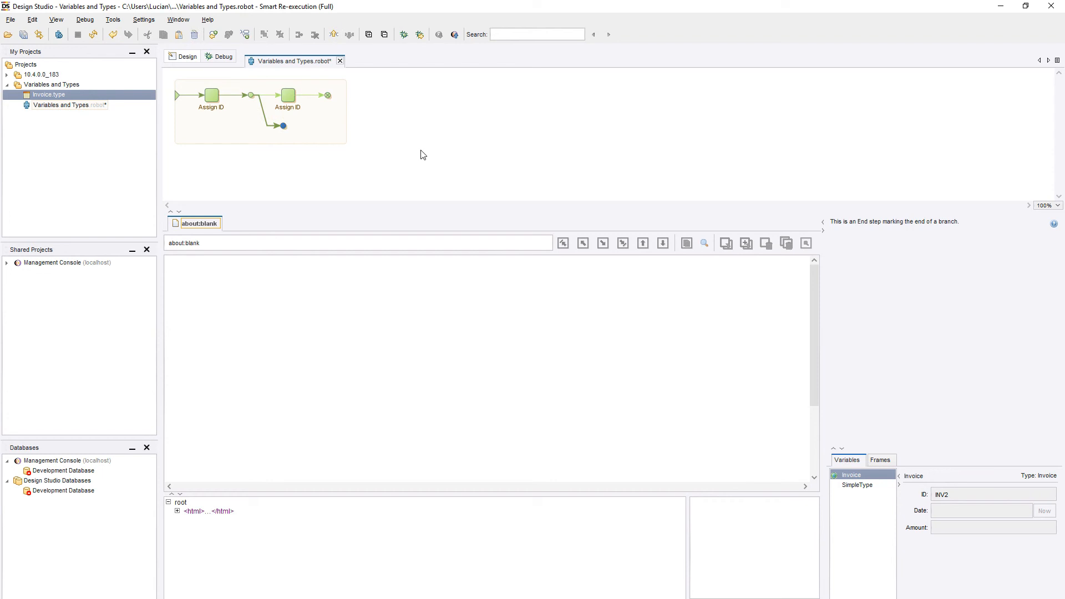